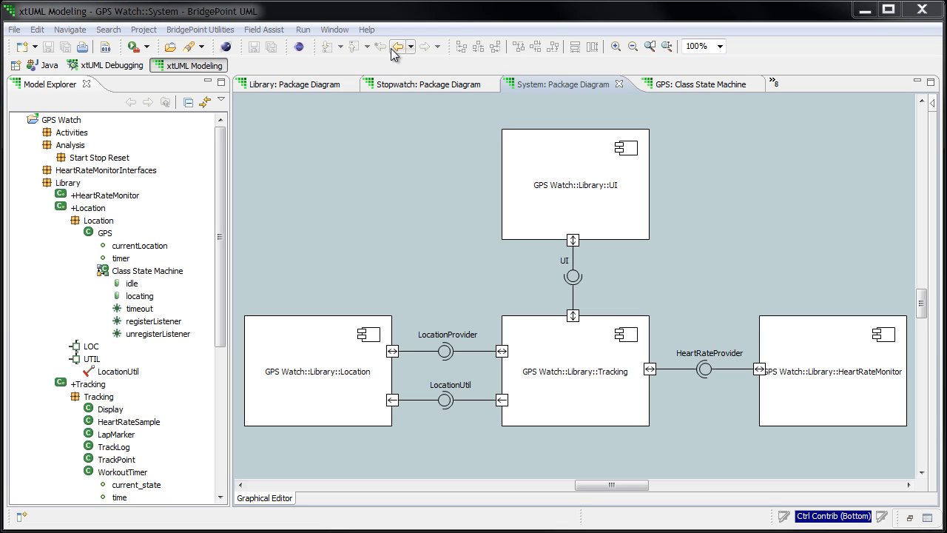
{"action": "mouse_move", "coordinate": [432, 53]}
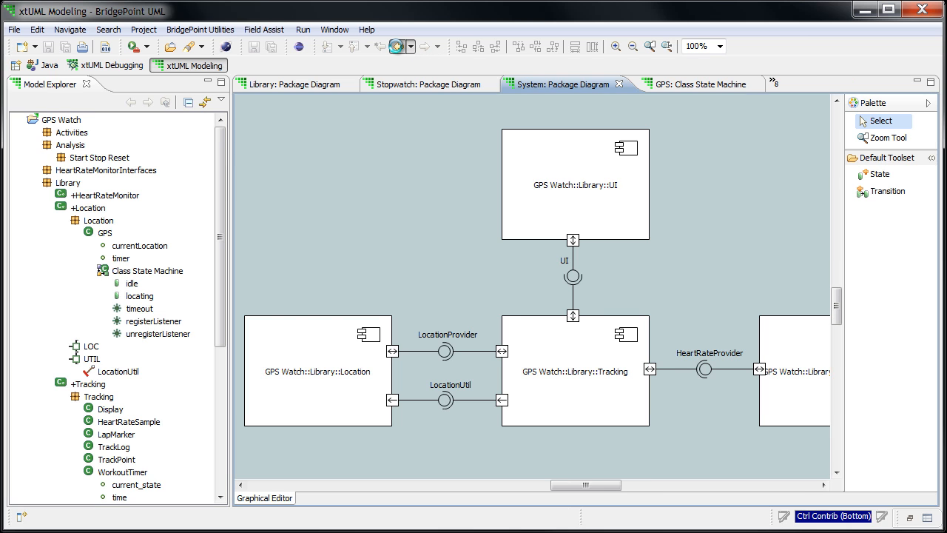
Navigate back to the Library package diagram, then forward through System to the GPS state machine
{"action": "left_click", "coordinate": [293, 83]}
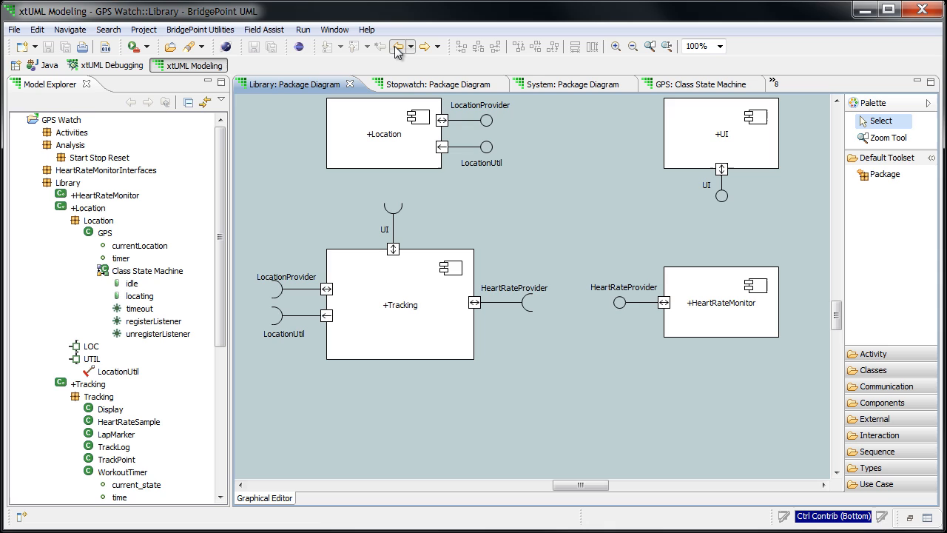
{"action": "left_click", "coordinate": [421, 46]}
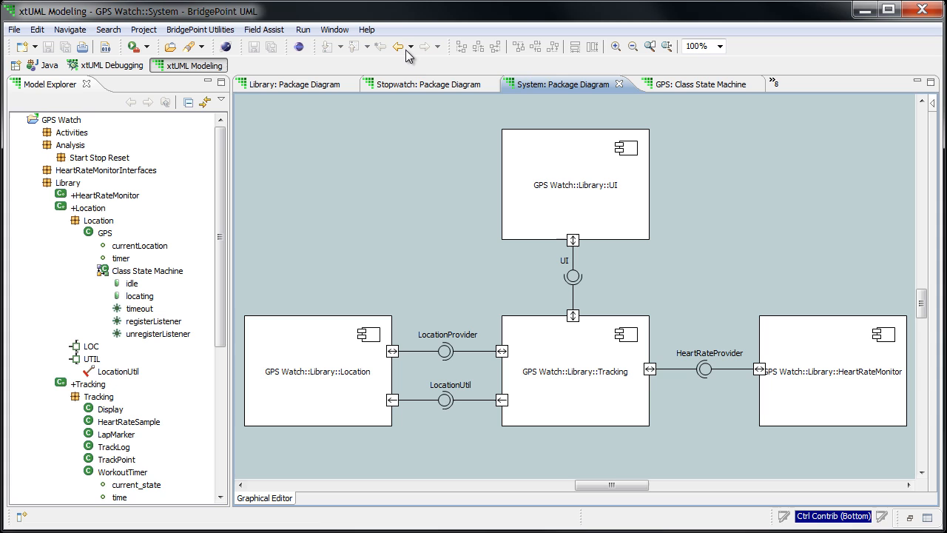
{"action": "left_click", "coordinate": [693, 83]}
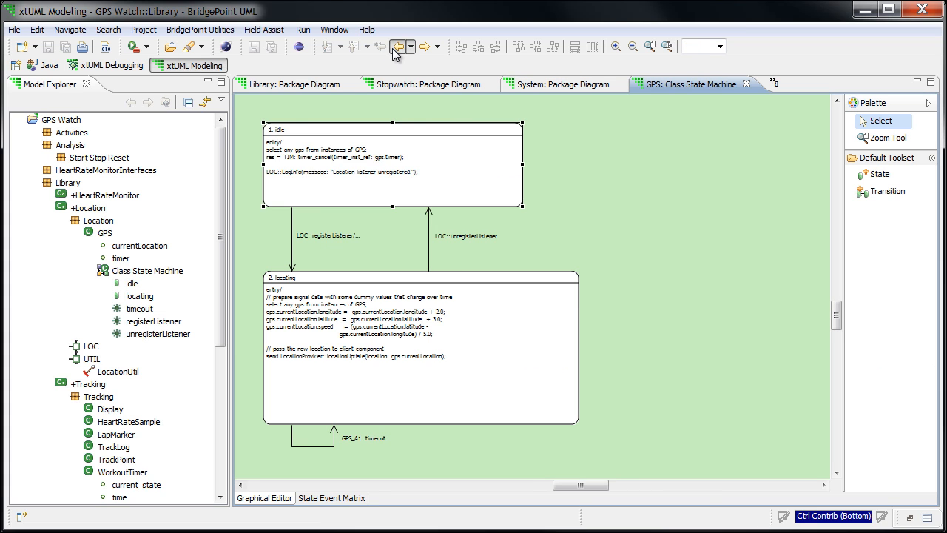